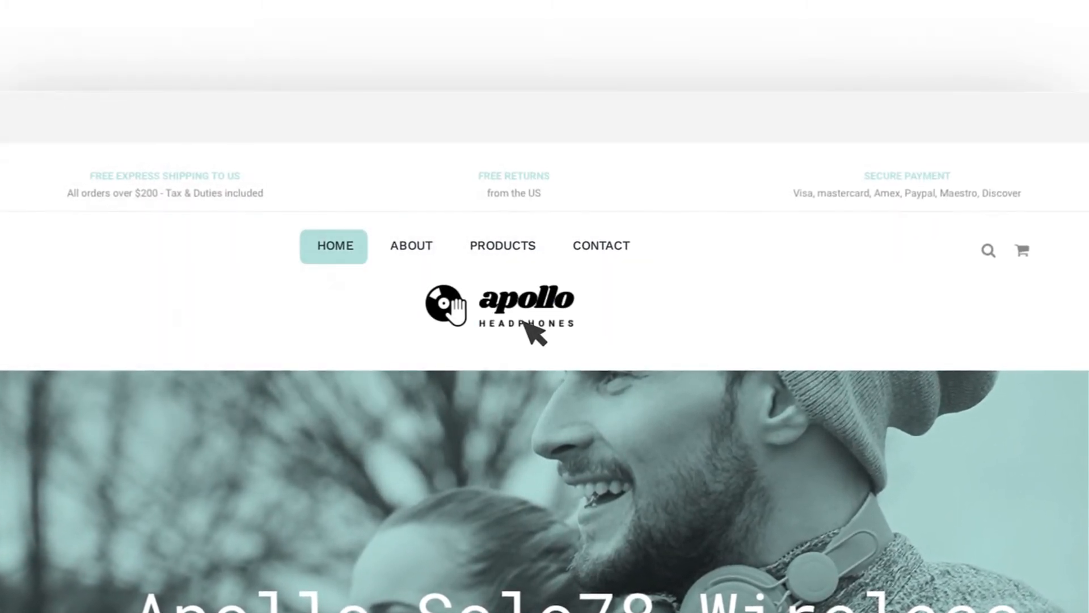
- Scroll past the Apollo Headphones example to the Default Header editor
{"action": "scroll", "scroll_direction": "down", "scroll_amount": 3}
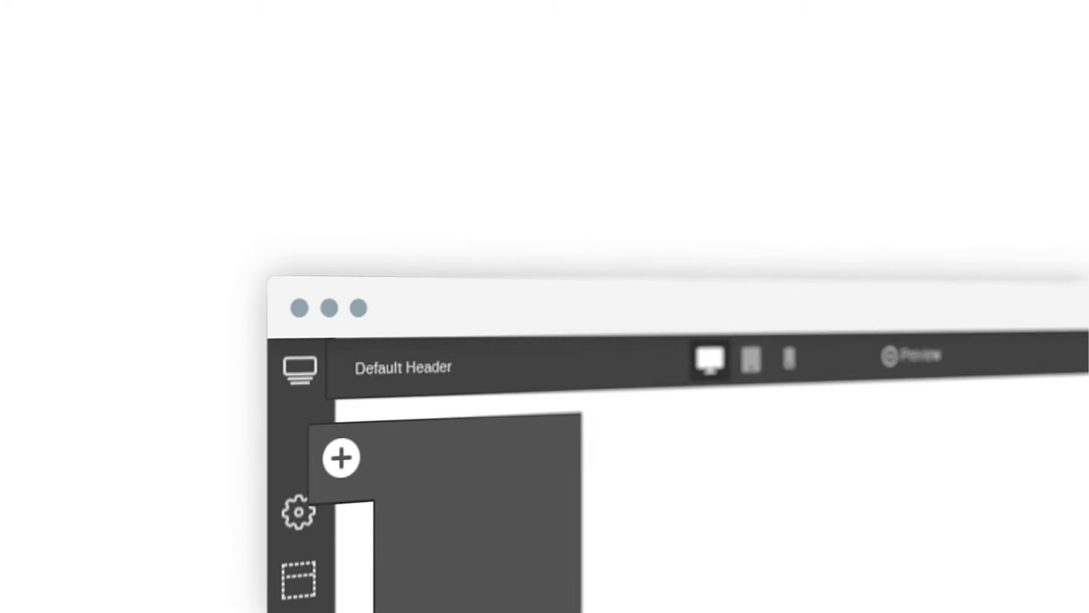
- Place Logo and Navigation rows and reveal the red-to-purple Gradient Color background
{"action": "left_click", "coordinate": [339, 457]}
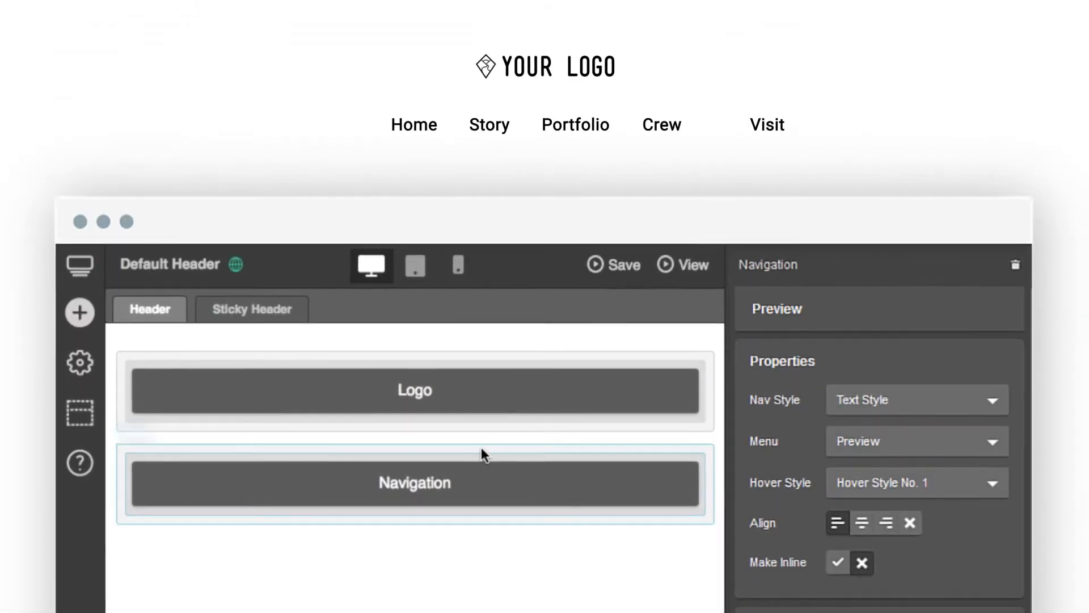
{"action": "left_click", "coordinate": [837, 562]}
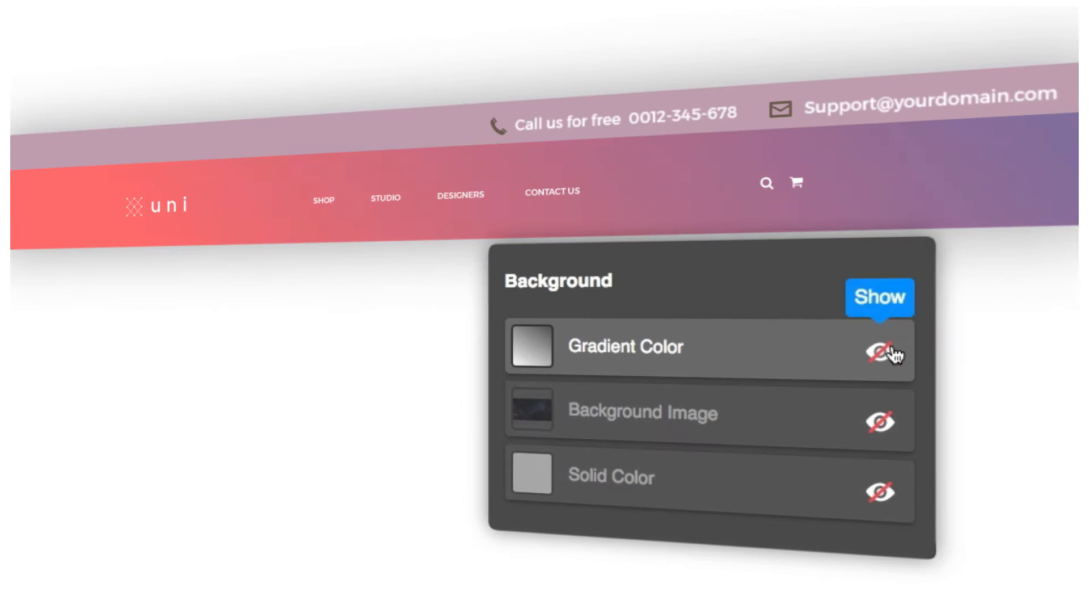
- Swap the gradient for a dark textured Background Image on the uni header
{"action": "left_click", "coordinate": [881, 420]}
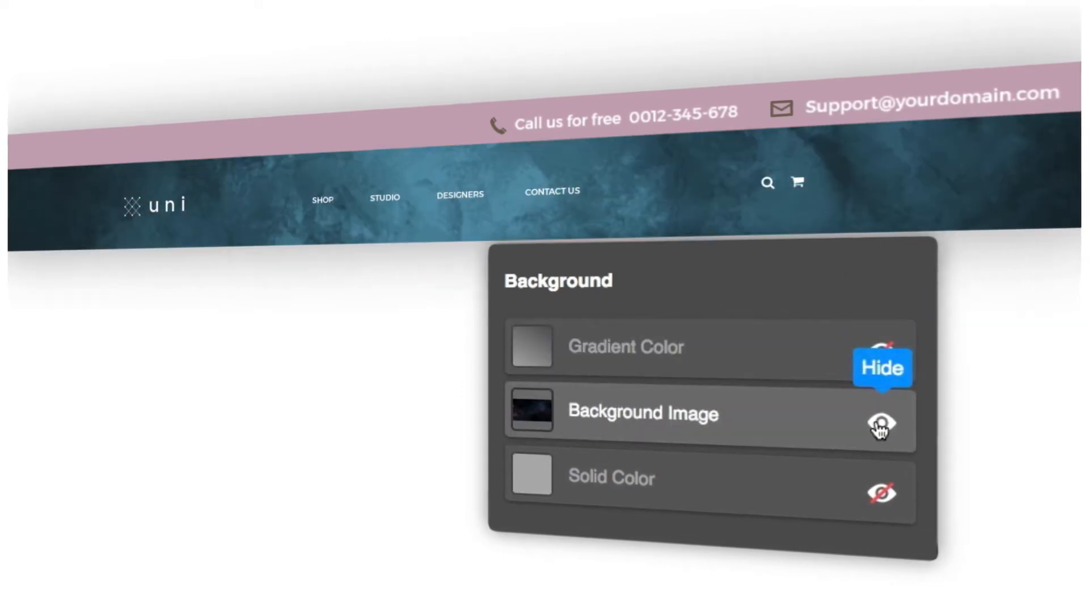
{"action": "left_click", "coordinate": [880, 492]}
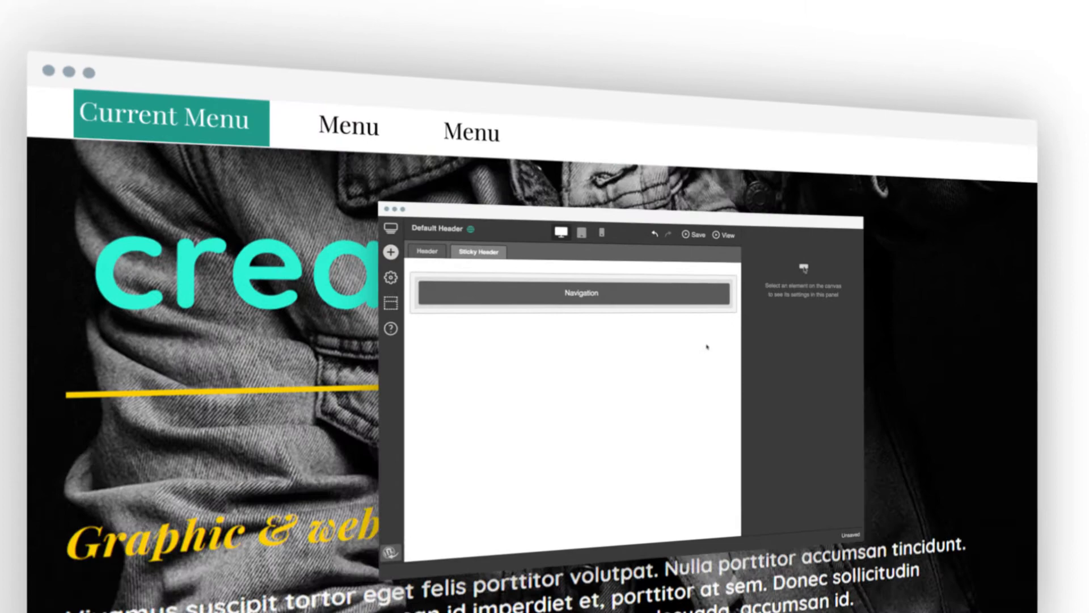
- Preview the Sticky Header on tablet and then mobile, showing the yellow menu bar
{"action": "left_click", "coordinate": [572, 293]}
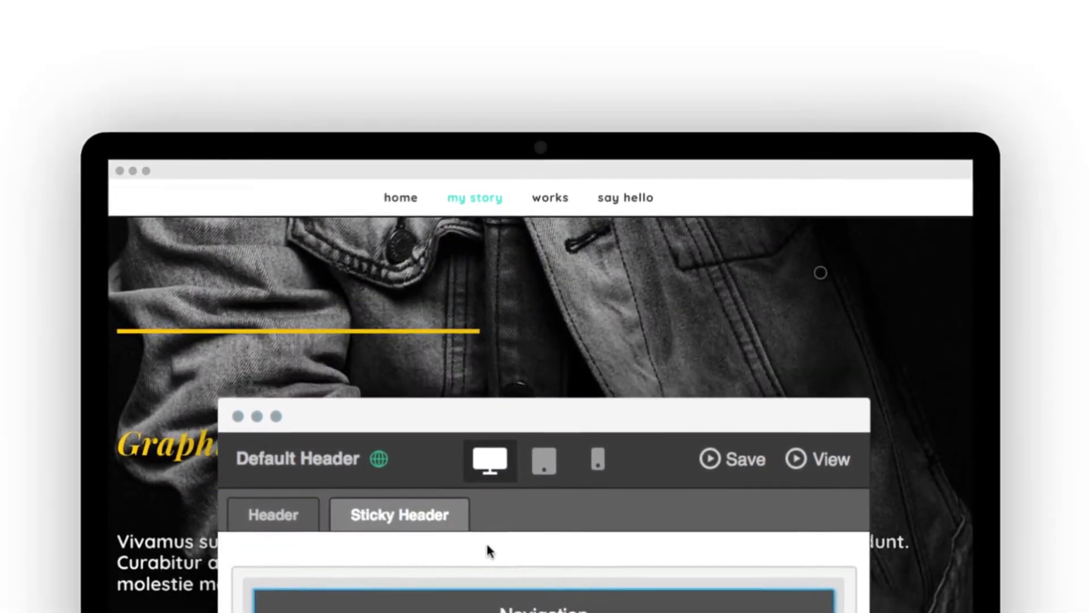
{"action": "left_click", "coordinate": [542, 461]}
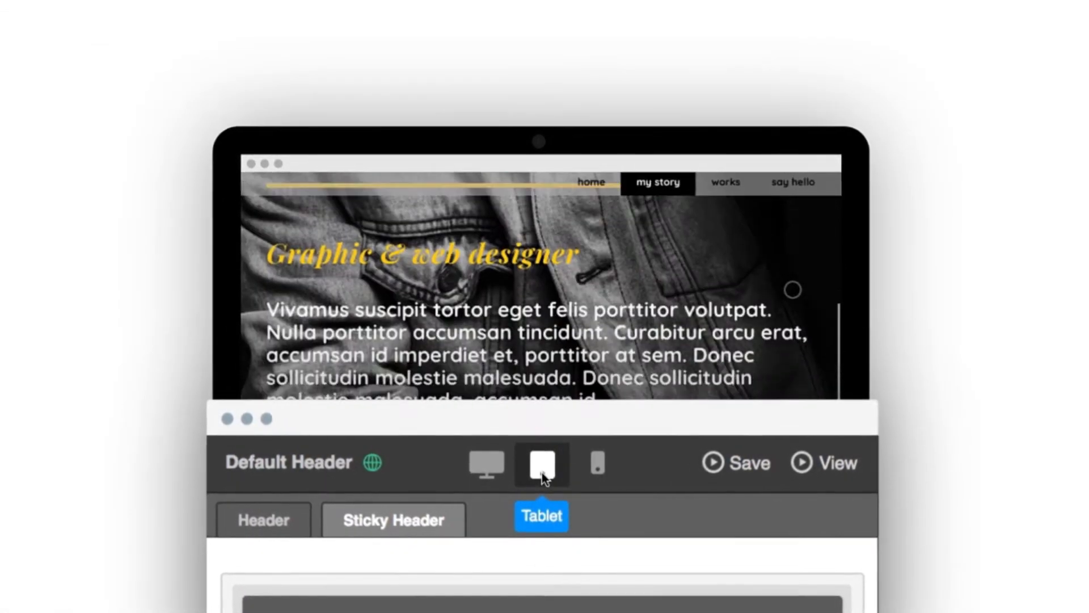
{"action": "left_click", "coordinate": [596, 465]}
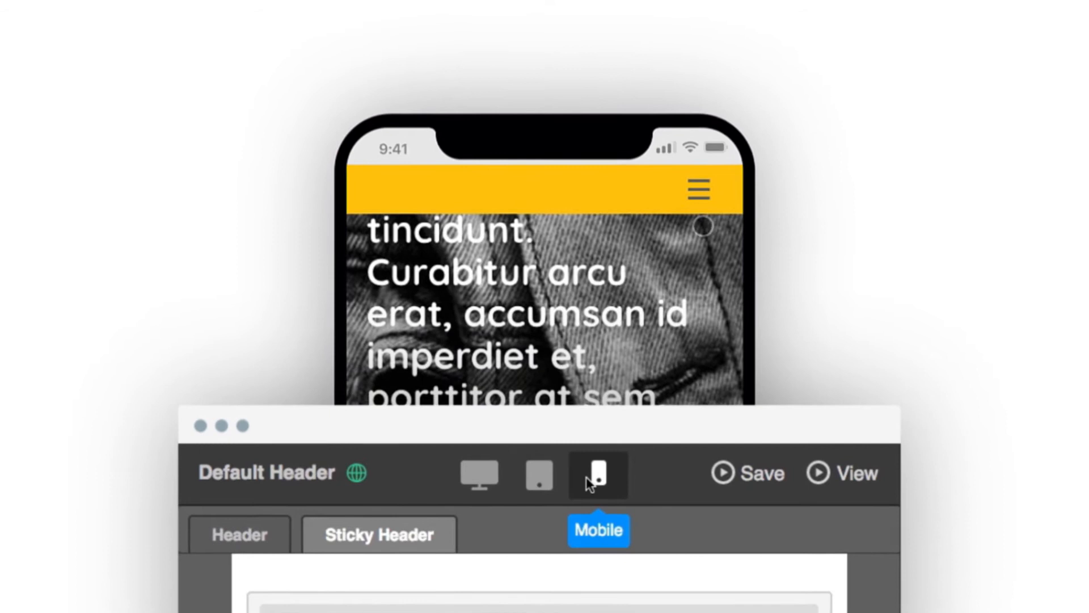
- Expand the mobile hamburger menu listing home, my story and works
{"action": "left_click", "coordinate": [695, 188]}
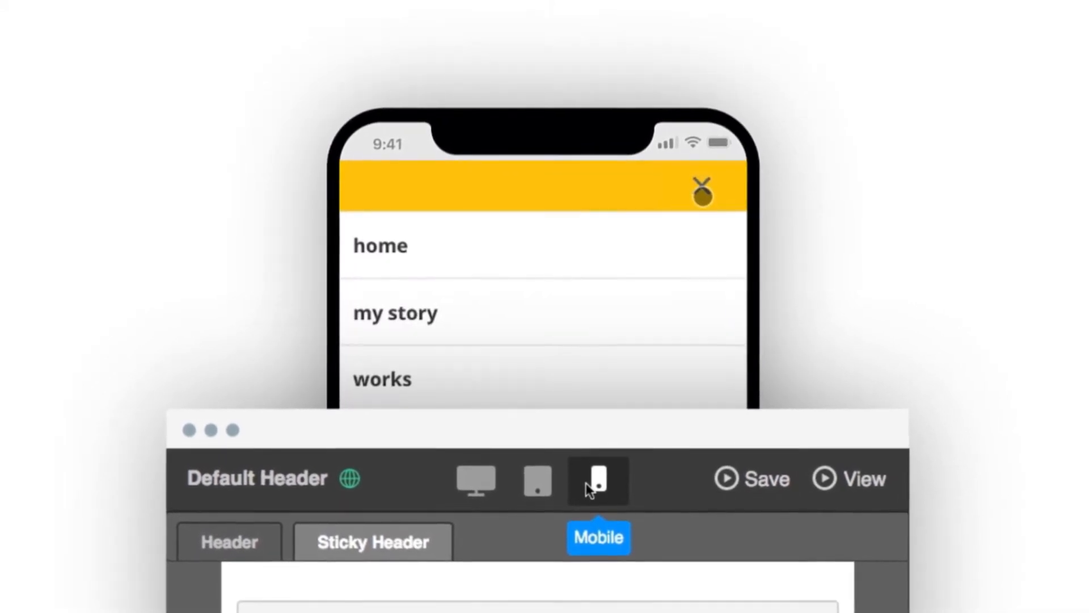
{"action": "left_click", "coordinate": [536, 481]}
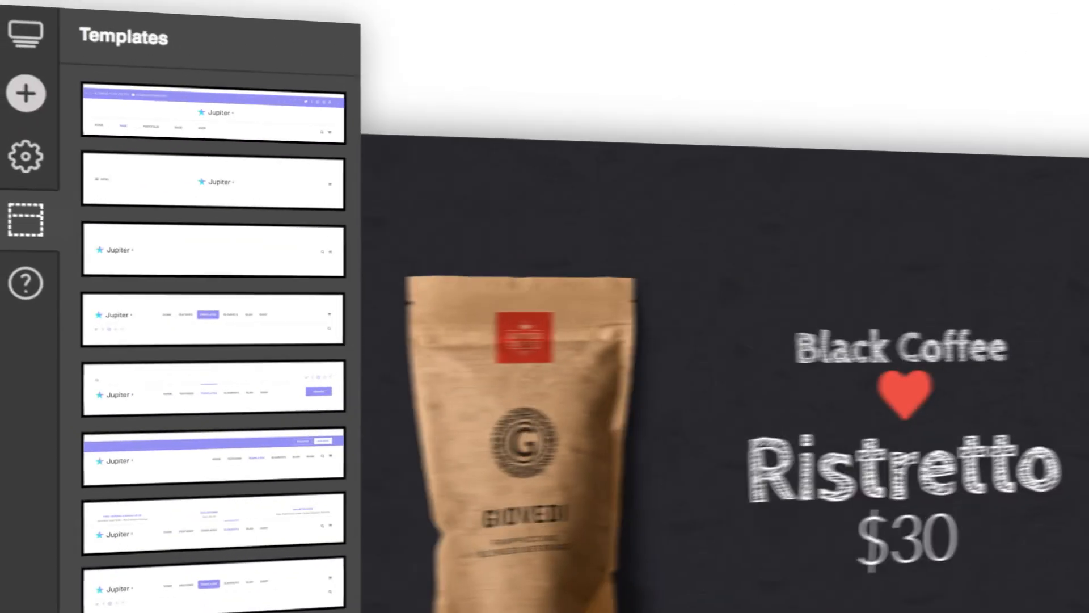
- Apply the Giovedi Coffee template header with Home, Coffee, Store and Join Us links
{"action": "left_click", "coordinate": [214, 331]}
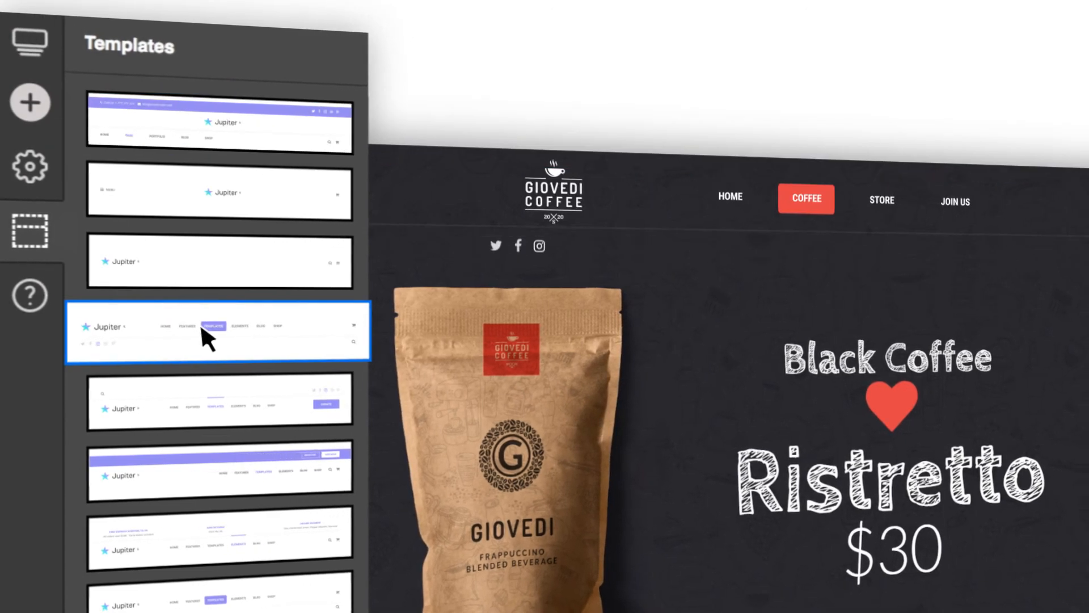